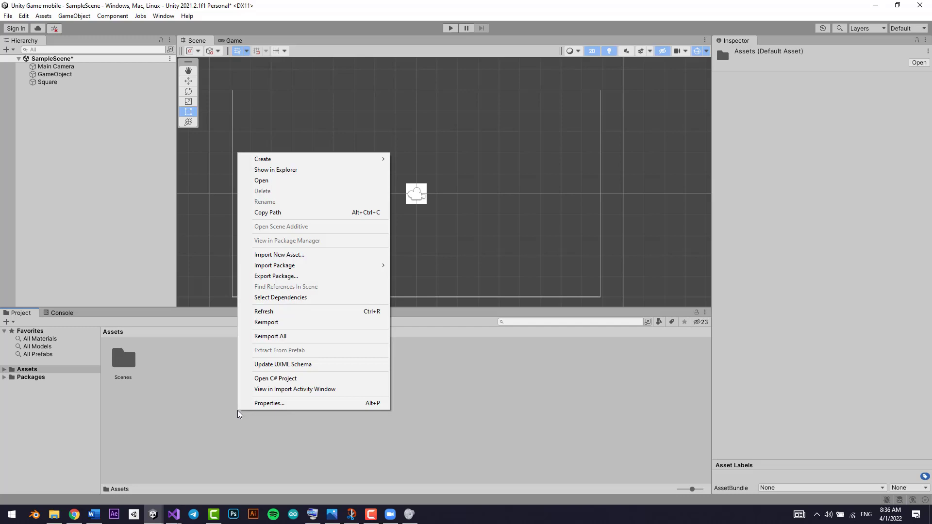
{"action": "mouse_move", "coordinate": [269, 403]}
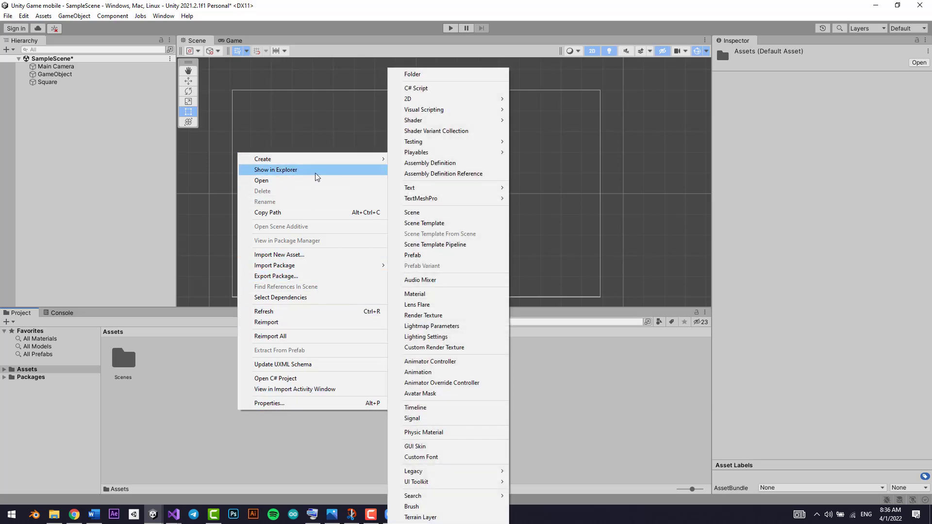
- Reveal the Unity project's Assets folder in File Explorer via Show in Explorer
{"action": "left_click", "coordinate": [274, 169]}
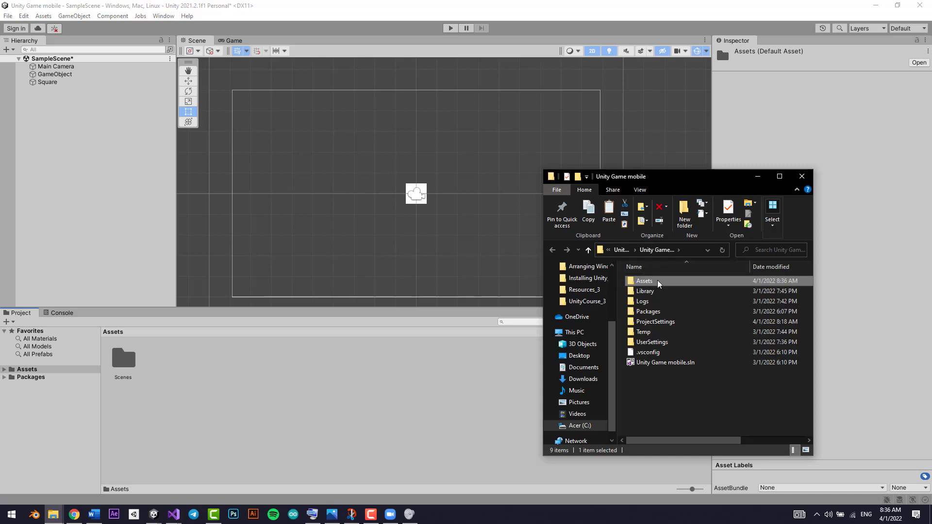
{"action": "double_click", "coordinate": [644, 281]}
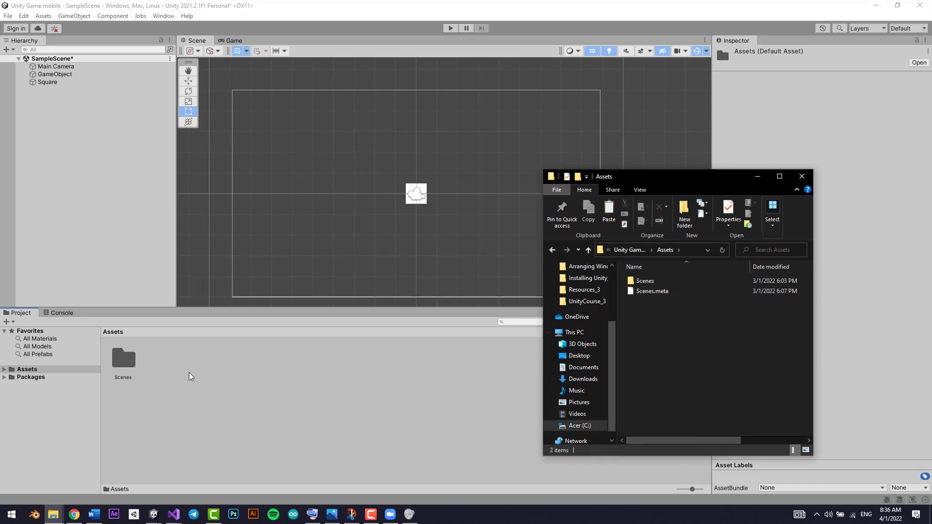
{"action": "mouse_move", "coordinate": [373, 355]}
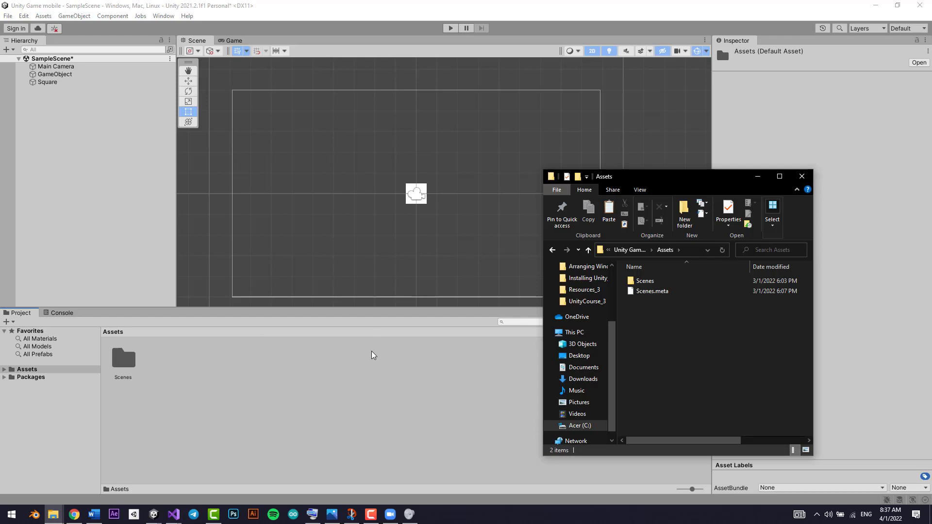
{"action": "mouse_move", "coordinate": [196, 407]}
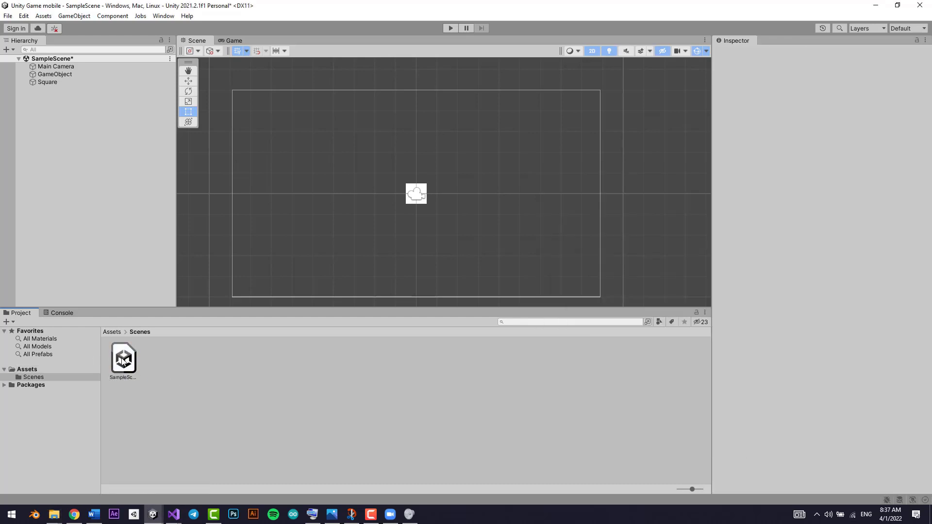
- Show the downloaded Game_Resources.rar in its Downloads folder from Chrome's download bar
{"action": "left_click", "coordinate": [124, 357]}
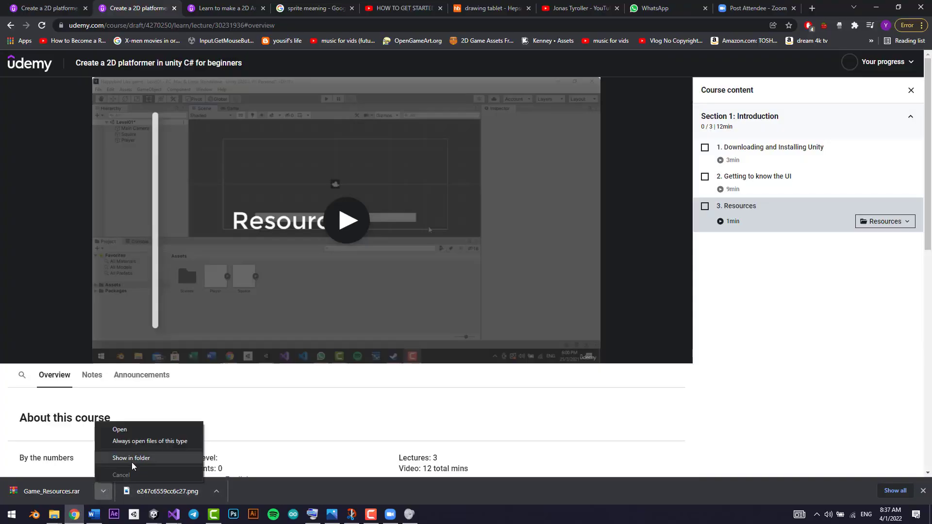
{"action": "left_click", "coordinate": [131, 458]}
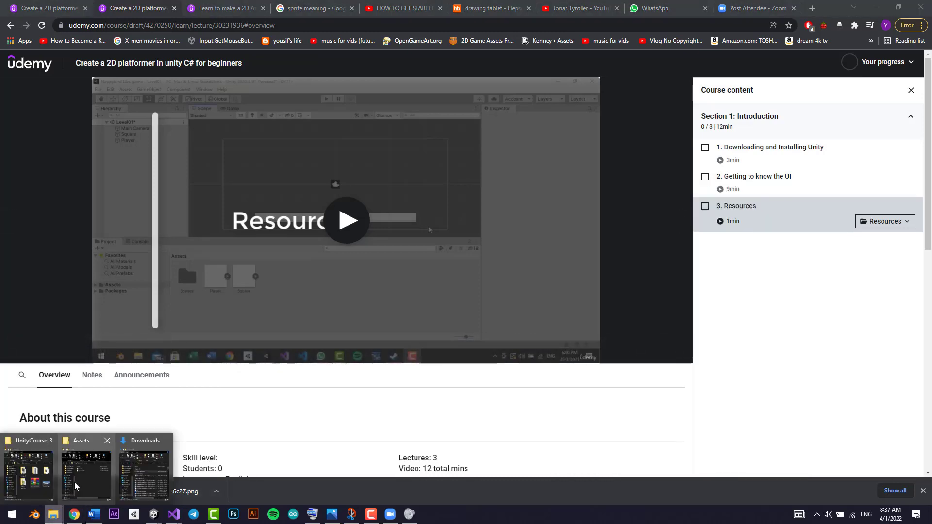
- Extract Game_Resources.rar into Assets with Extract Here, delete the archive, and enter the new folder
{"action": "left_click", "coordinate": [86, 473]}
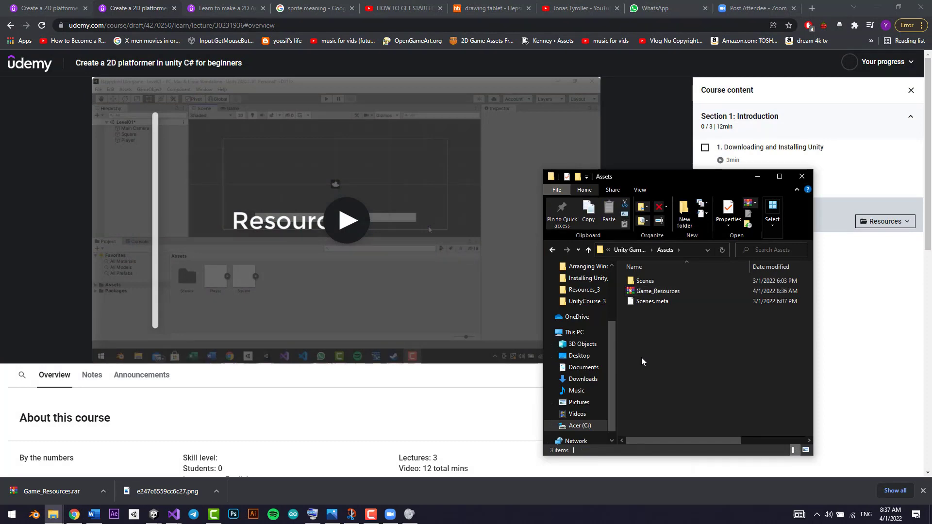
{"action": "right_click", "coordinate": [658, 291]}
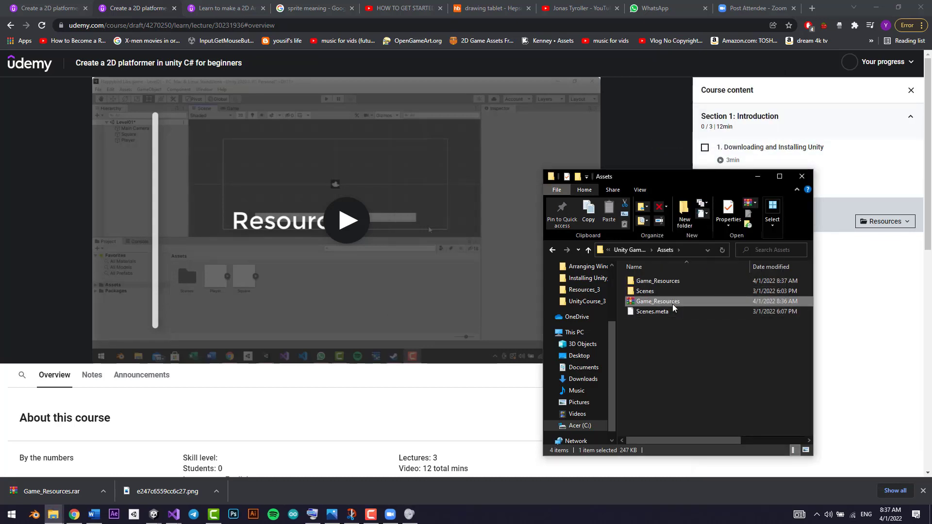
{"action": "key", "text": "Delete"}
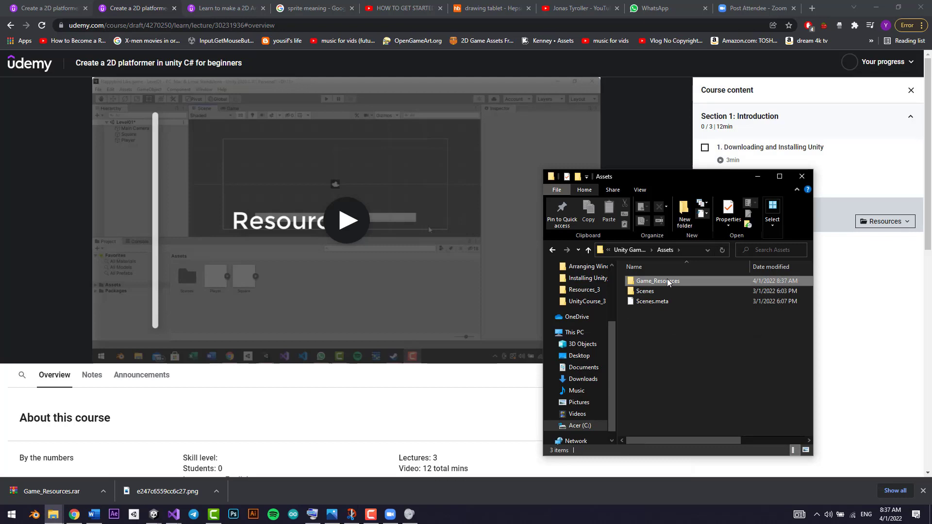
{"action": "double_click", "coordinate": [657, 280]}
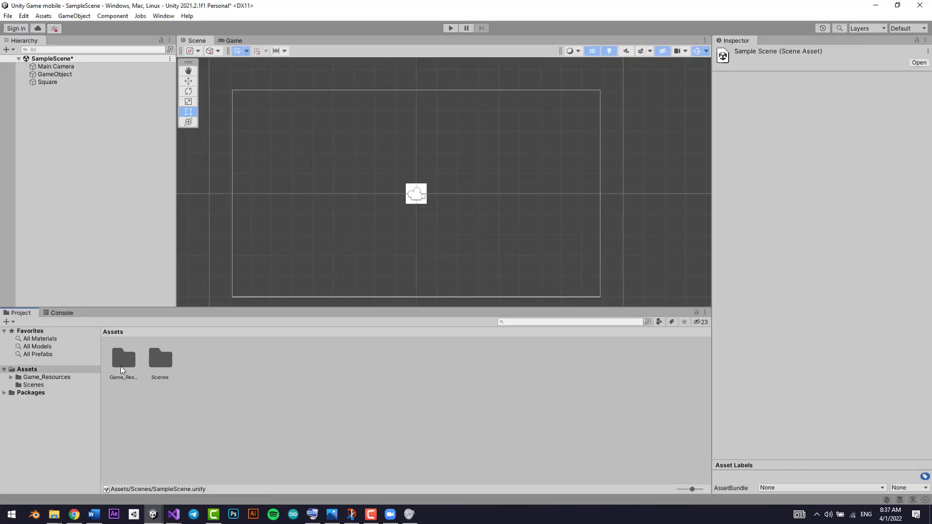
{"action": "left_click", "coordinate": [123, 358]}
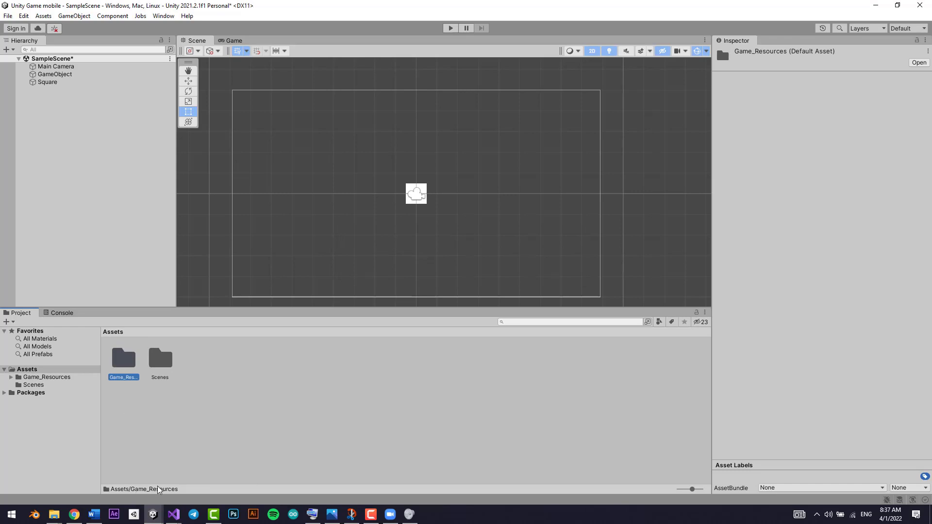
{"action": "double_click", "coordinate": [123, 358]}
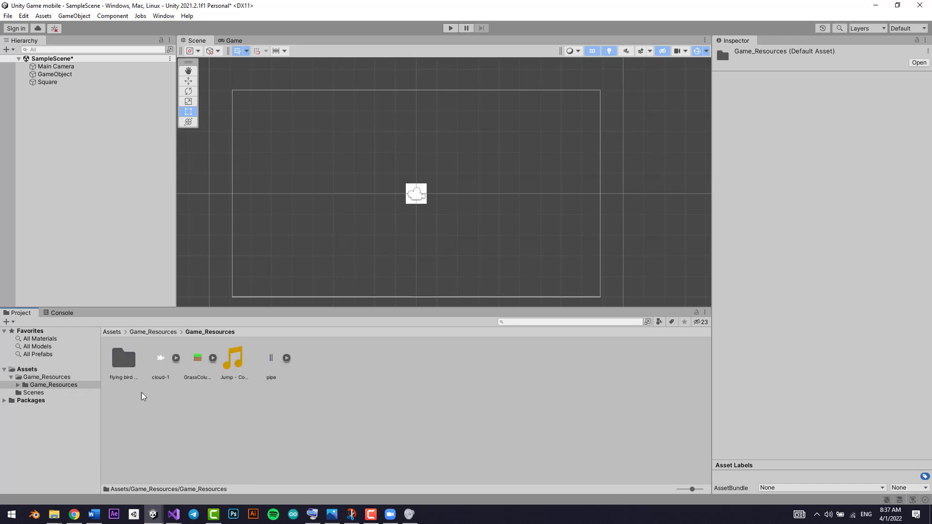
{"action": "left_click", "coordinate": [271, 358]}
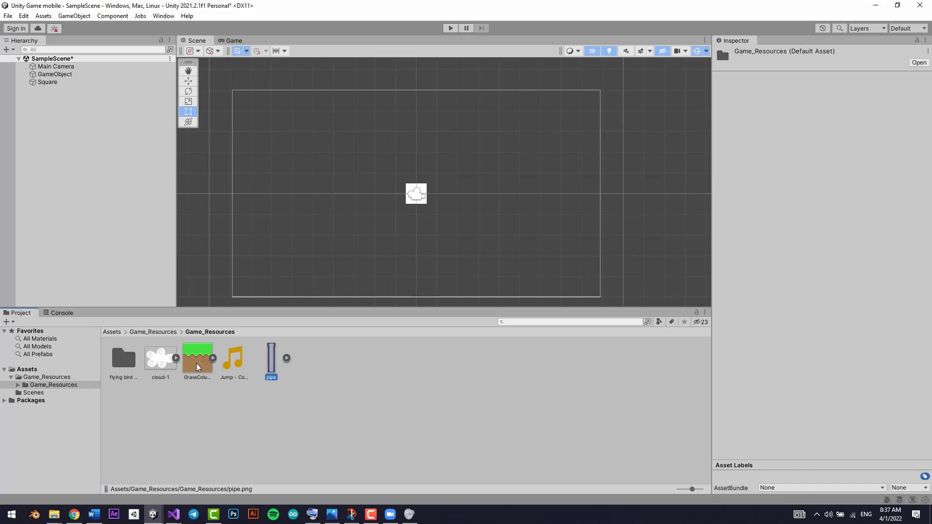
{"action": "left_click", "coordinate": [123, 357]}
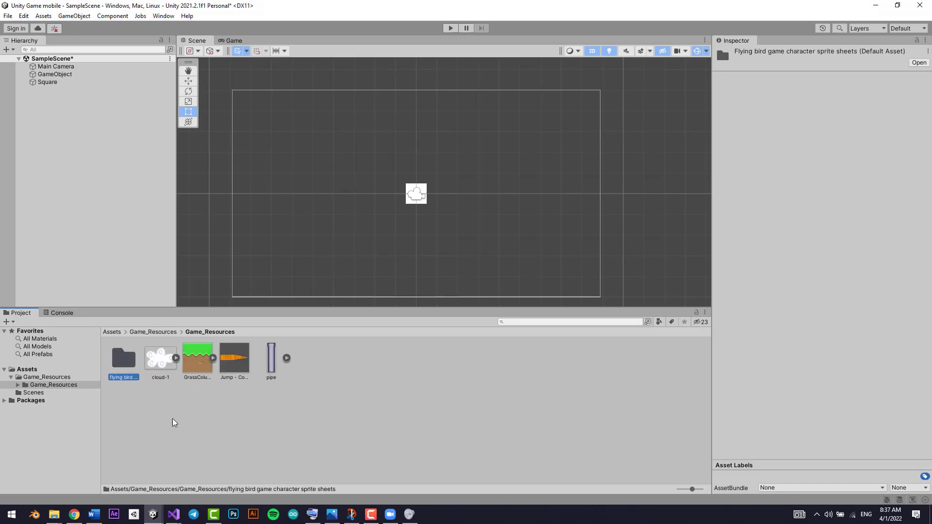
{"action": "left_click", "coordinate": [110, 332]}
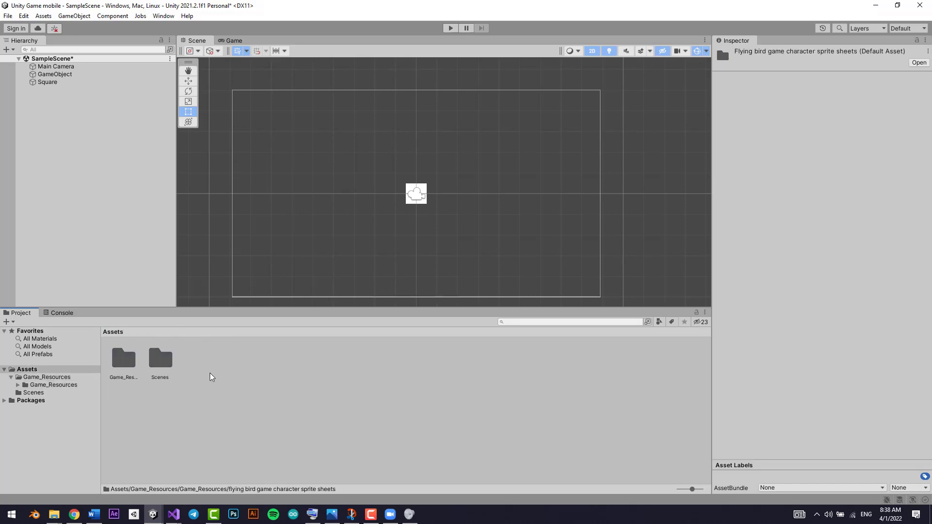
{"action": "mouse_move", "coordinate": [351, 478]}
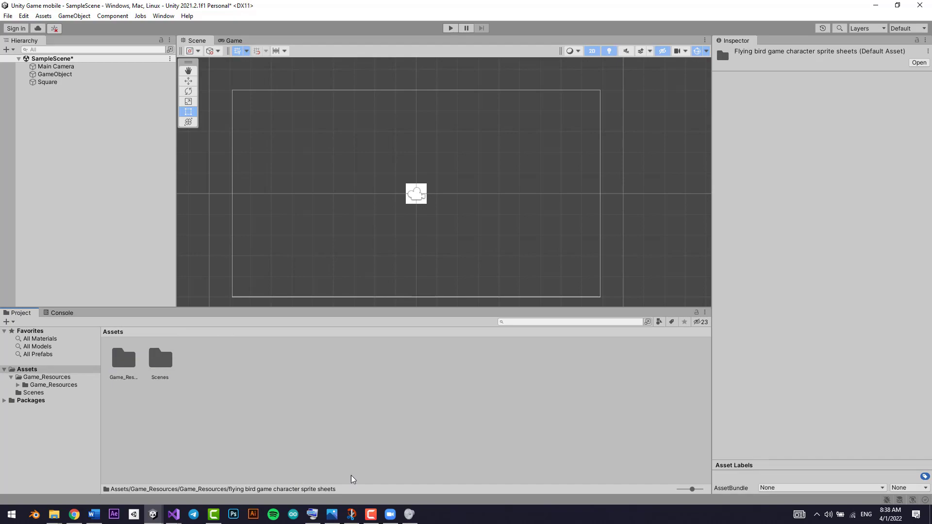